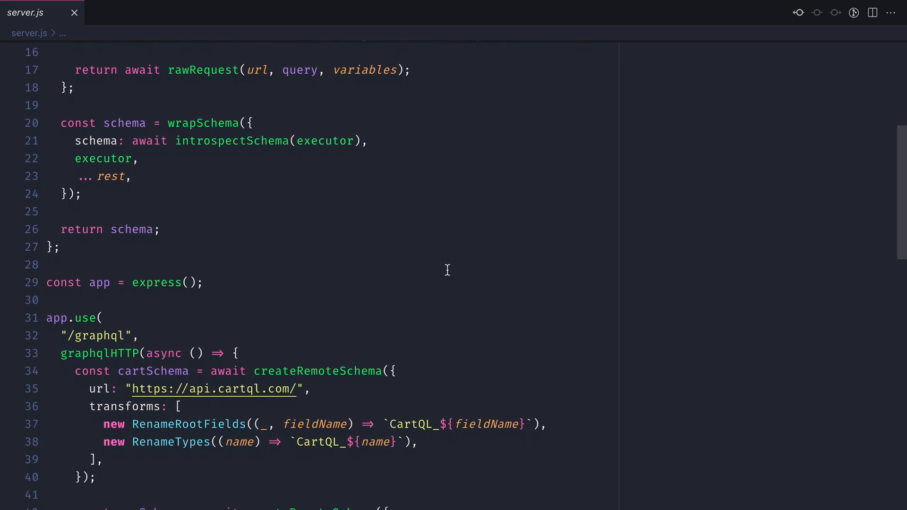
Glance at the schema Docs, then write and run a CMS_products query
{"action": "scroll", "scroll_direction": "down", "scroll_amount": 3}
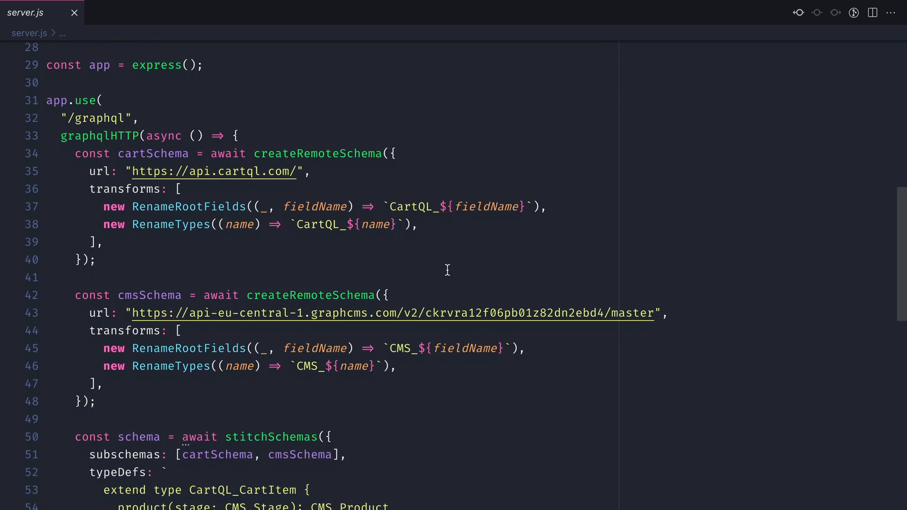
{"action": "scroll", "scroll_direction": "down", "scroll_amount": 3}
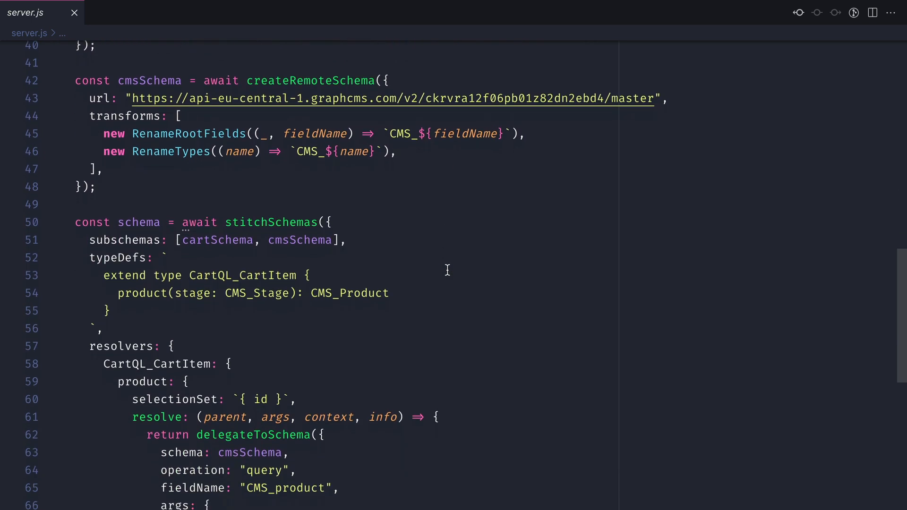
{"action": "scroll", "scroll_direction": "down", "scroll_amount": 3}
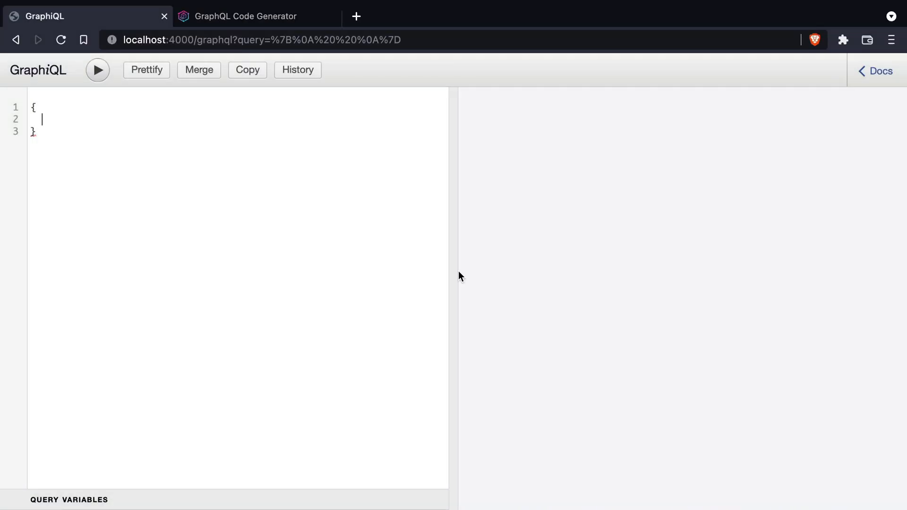
{"action": "left_click", "coordinate": [875, 70]}
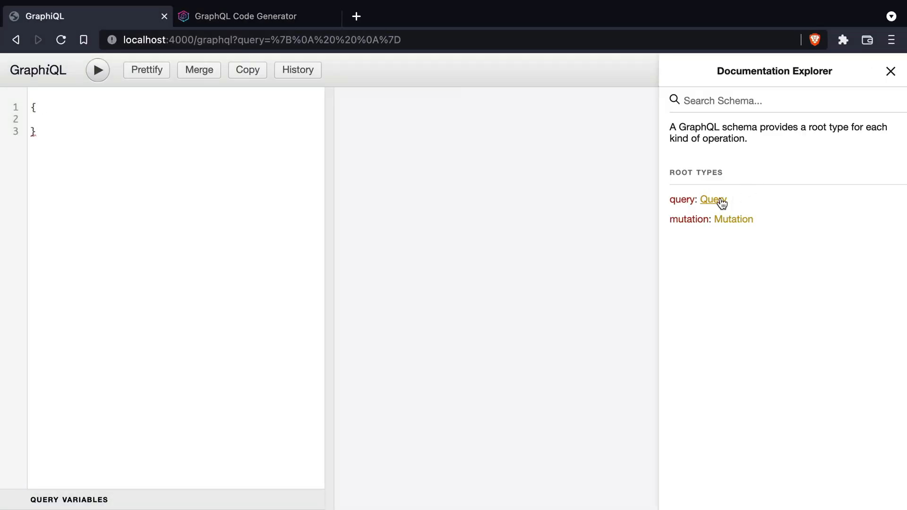
{"action": "left_click", "coordinate": [890, 71]}
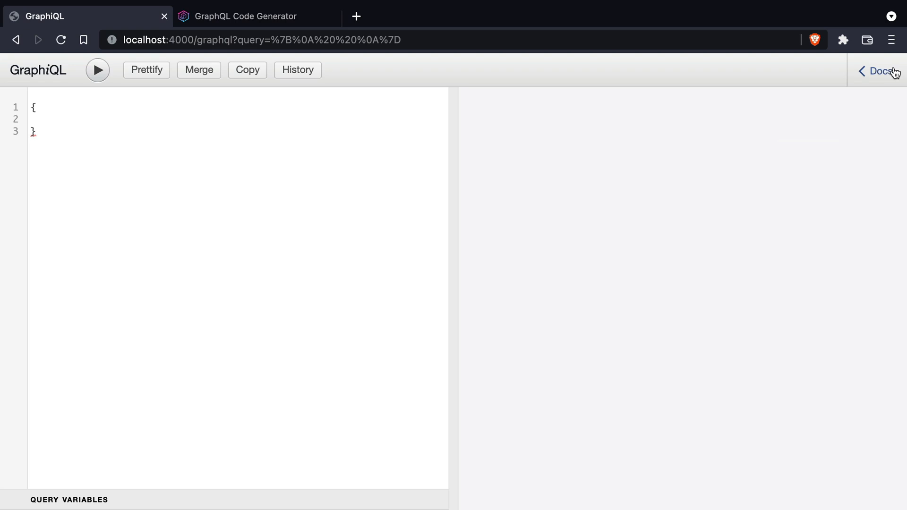
{"action": "type", "text": "cts {"}
{"action": "type", "text": "p"}
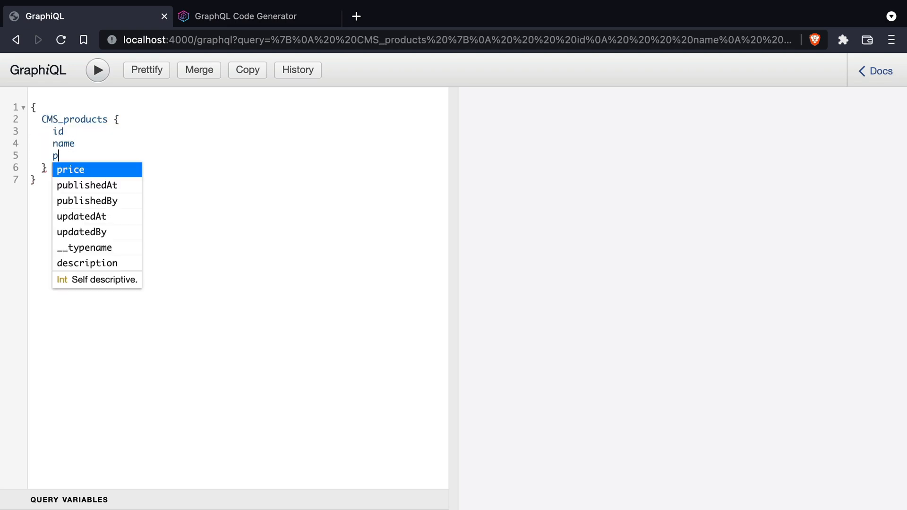
{"action": "left_click", "coordinate": [98, 70]}
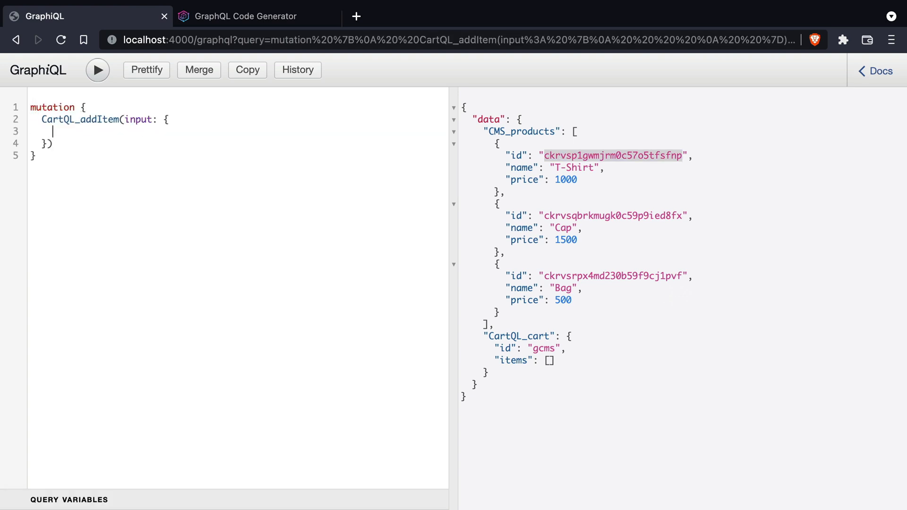
Write a CartQL_addItem mutation for cart 'gcms' selecting product id and __typename
{"action": "type", "text": "cartId: \"gcms\","}
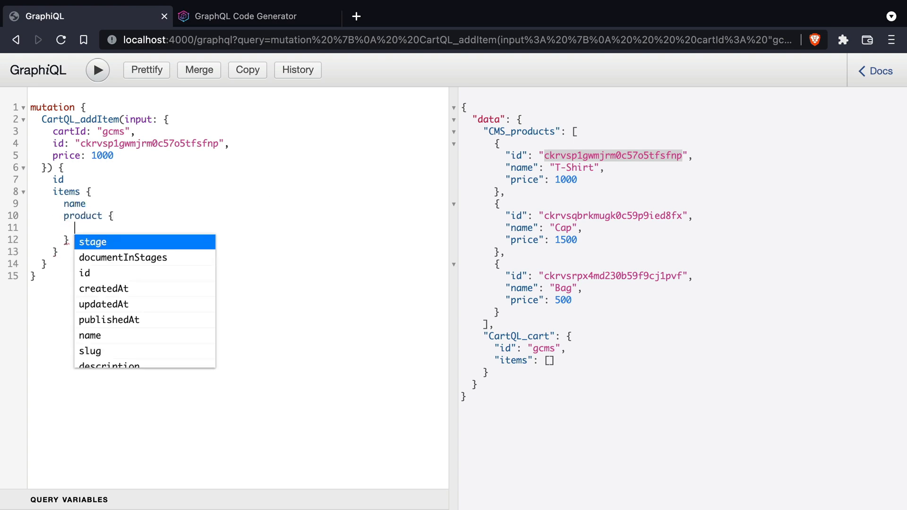
{"action": "type", "text": "id"}
{"action": "type", "text": "description"}
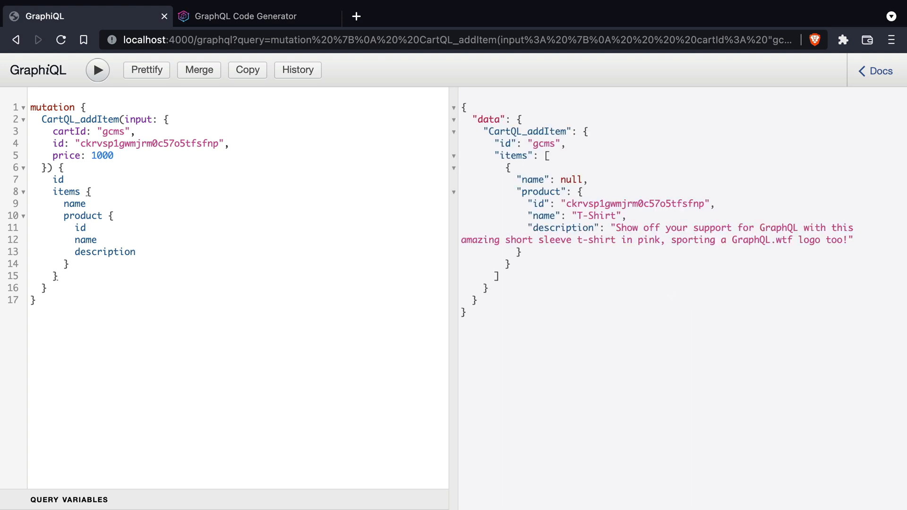
{"action": "type", "text": "__typename"}
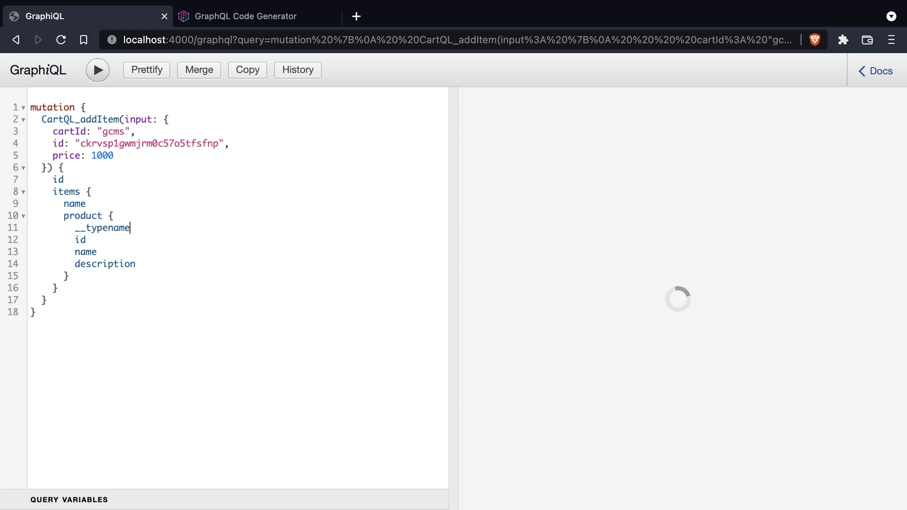
Pick the Introspection JSON live example and open the introspection plugin's Plugin Hub page
{"action": "left_click", "coordinate": [243, 16]}
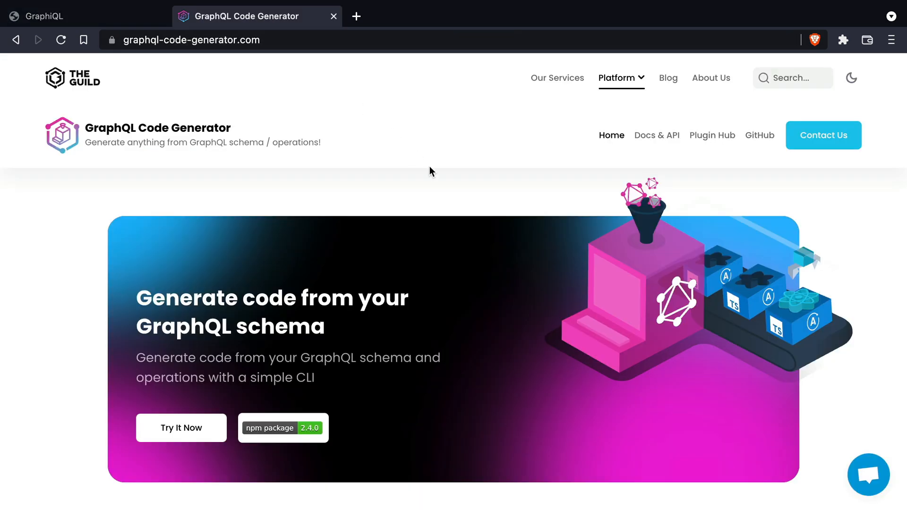
{"action": "scroll", "scroll_direction": "down", "scroll_amount": 3}
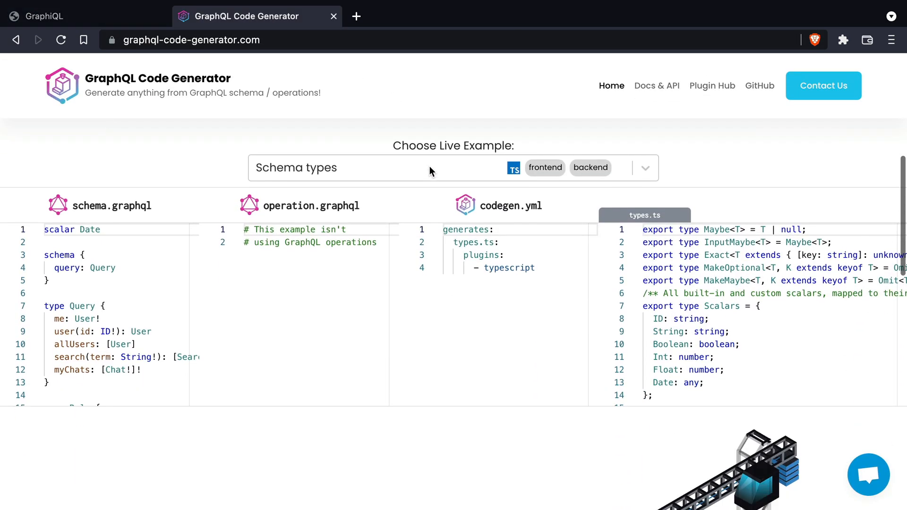
{"action": "left_click", "coordinate": [453, 168]}
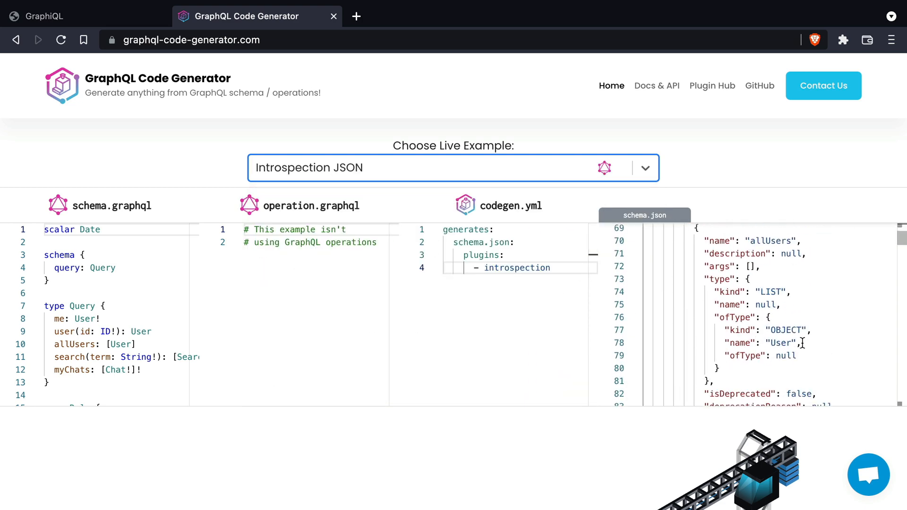
{"action": "left_click", "coordinate": [712, 85]}
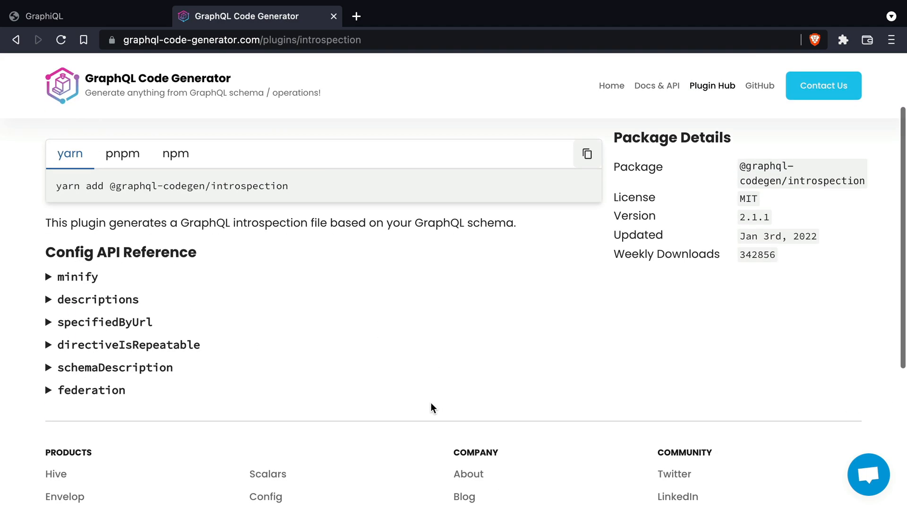
{"action": "double_click", "coordinate": [251, 185]}
{"action": "type", "text": "code"}
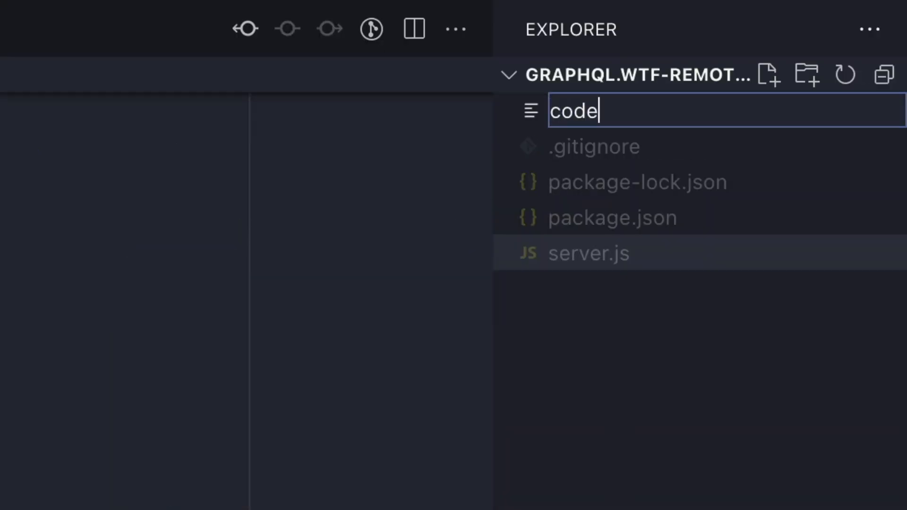
Add a generates entry for ./generated/cartql.json with its schema URL in codegen.yml
{"action": "type", "text": "gen"}
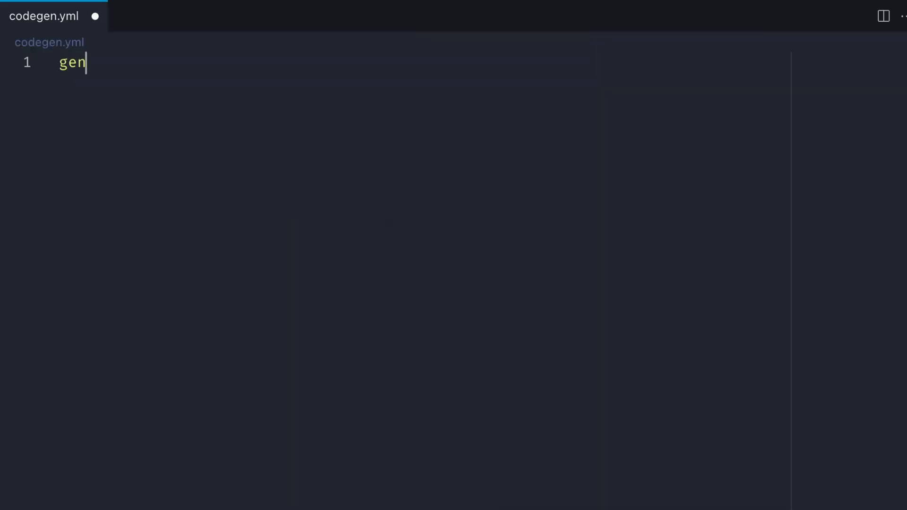
{"action": "type", "text": "erates:"}
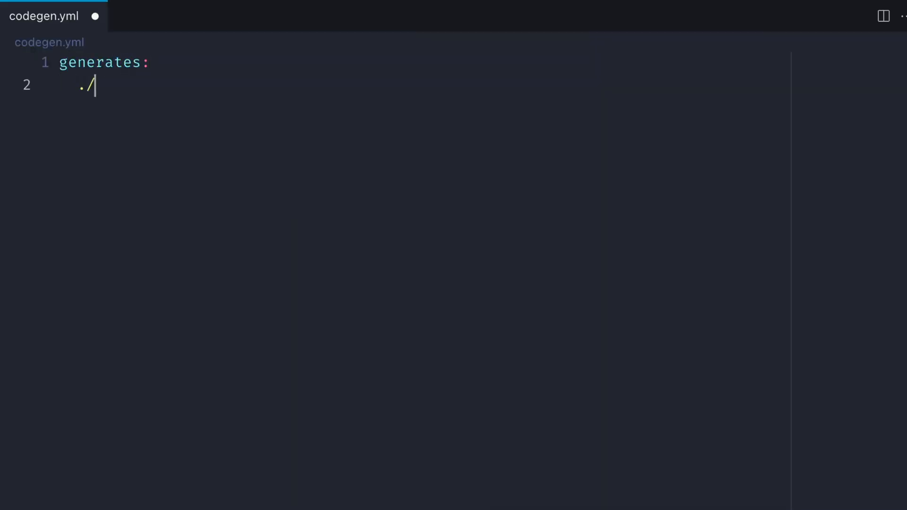
{"action": "type", "text": "generated/ca"}
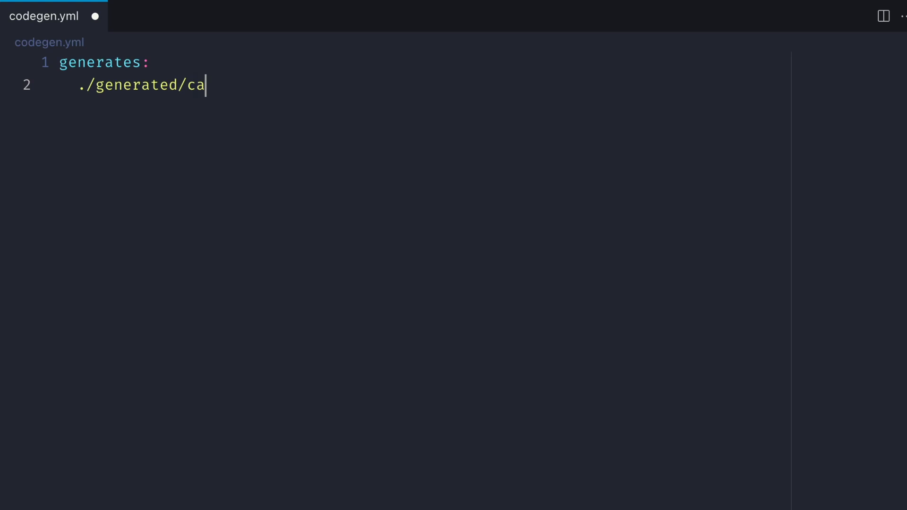
{"action": "type", "text": "rtql.json:"}
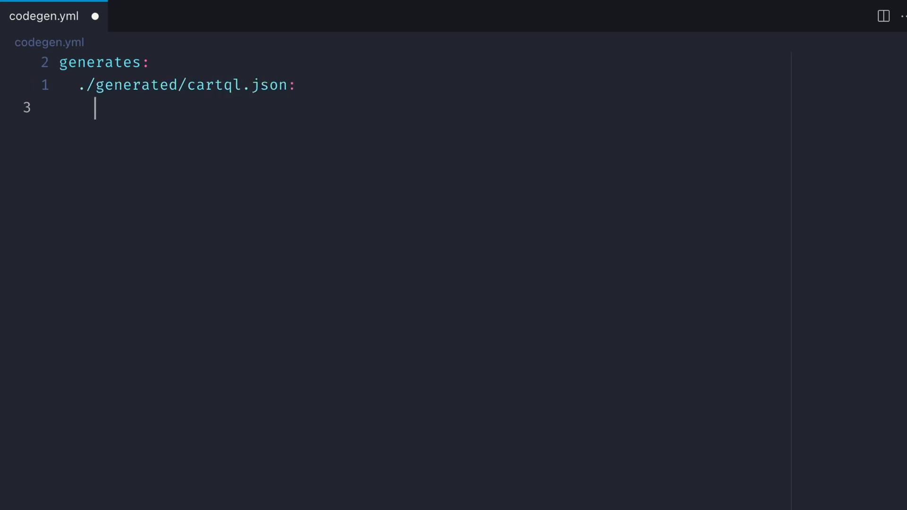
{"action": "type", "text": "schema"}
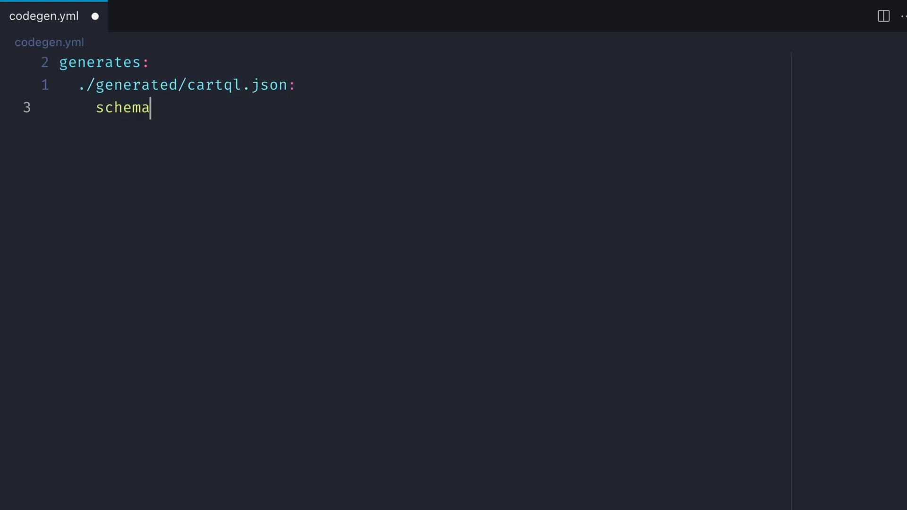
{"action": "left_click", "coordinate": [140, 15]}
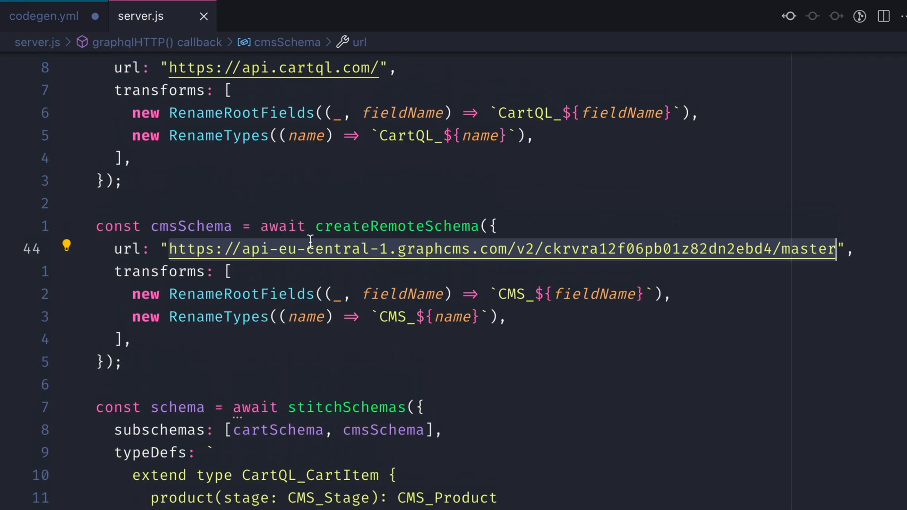
{"action": "left_click", "coordinate": [44, 16]}
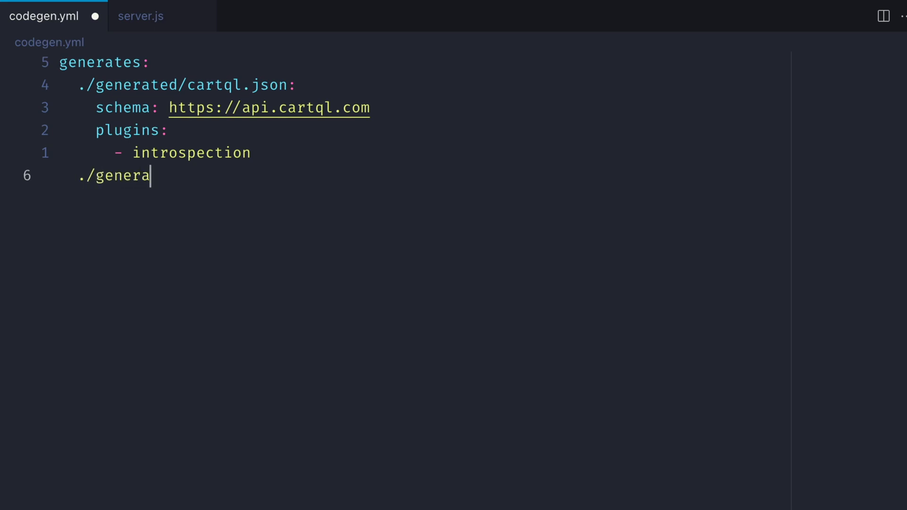
Add ./generated/graphcms.json using the GraphCMS URL from server.js and the introspection plugin
{"action": "type", "text": "ted/graphcms.json:"}
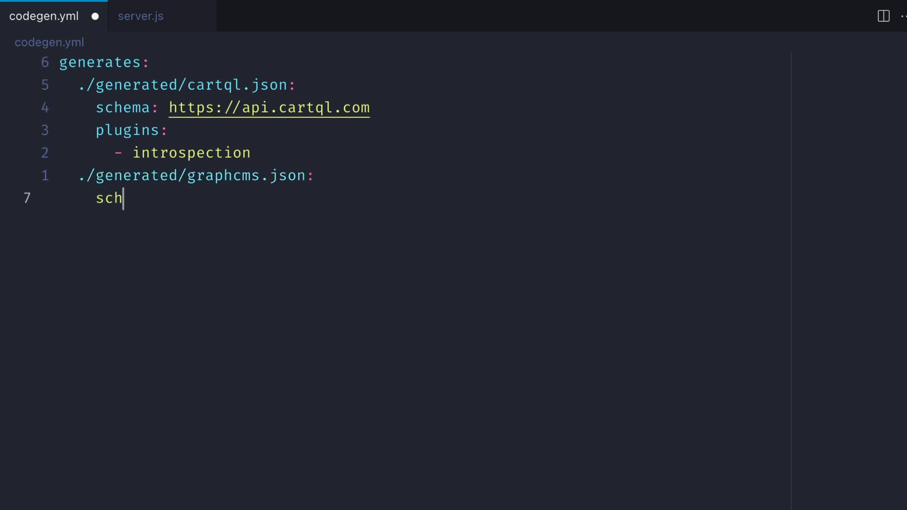
{"action": "left_click", "coordinate": [140, 16]}
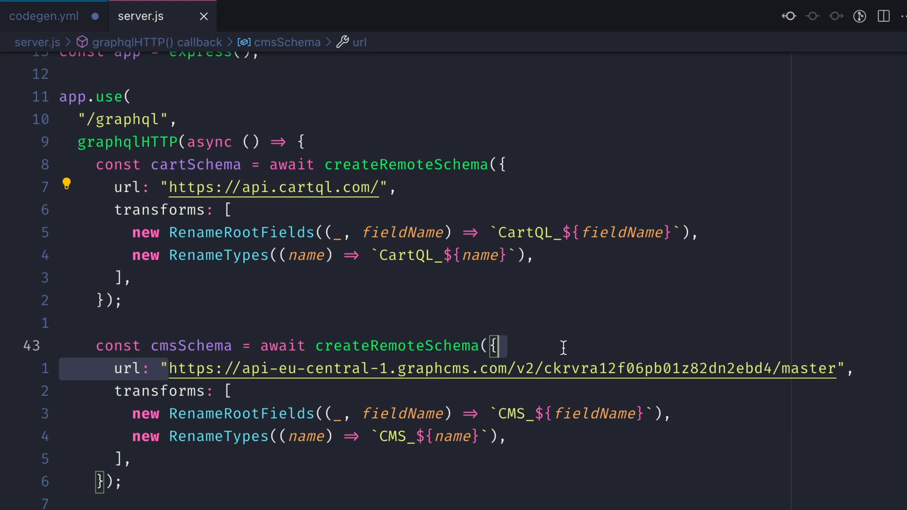
{"action": "left_click", "coordinate": [44, 15]}
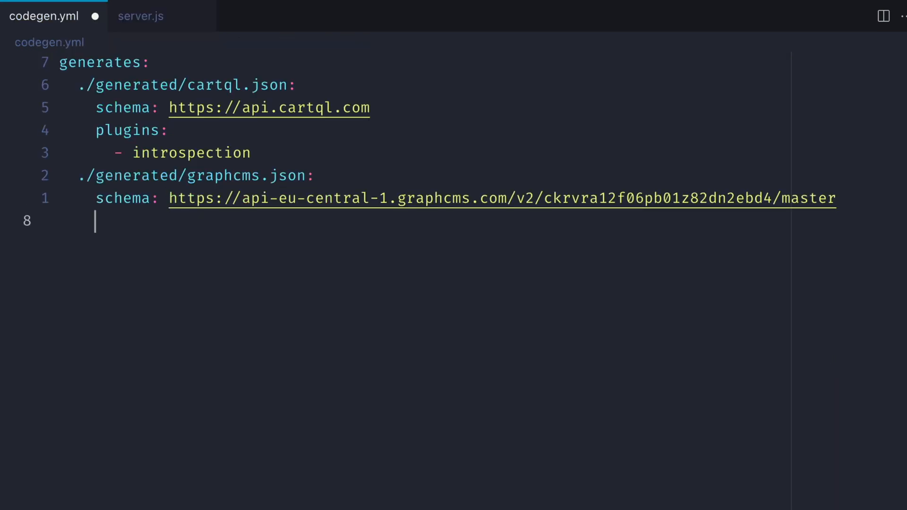
{"action": "type", "text": "plugins:"}
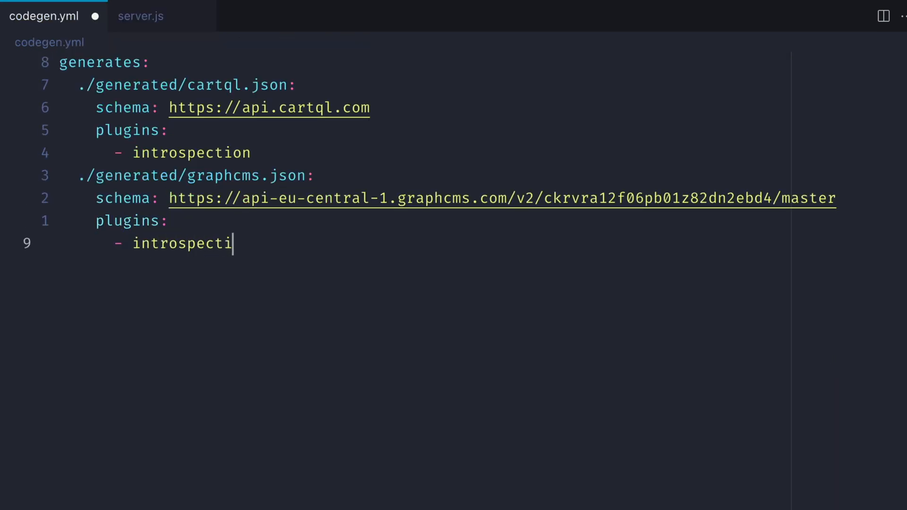
{"action": "left_click", "coordinate": [153, 16]}
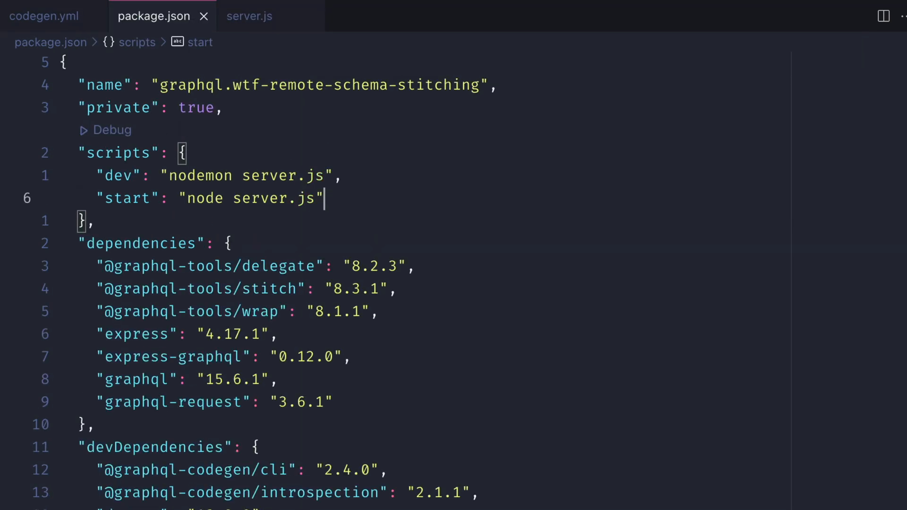
Add a "generate": "graphql-codegen" script and search generated cartql.json for addItem
{"action": "type", "text": "\"generate\""}
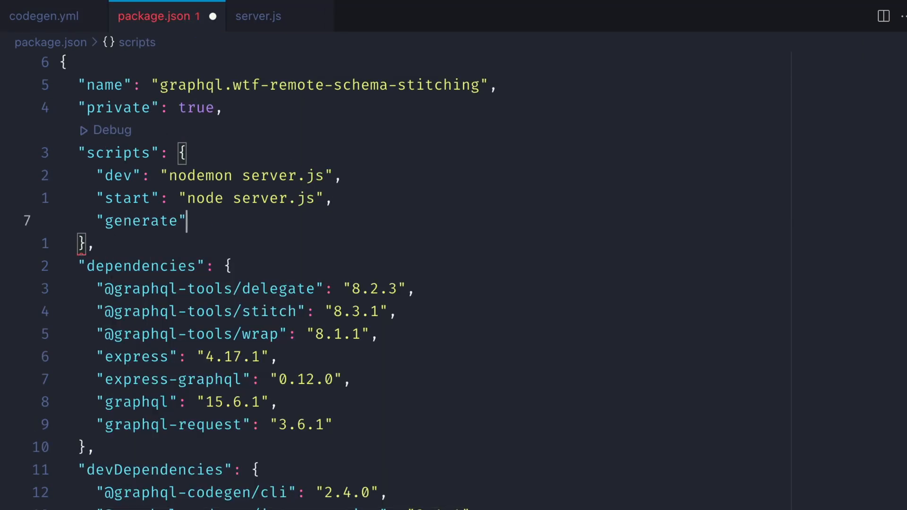
{"action": "type", "text": ": \"graphql-codegen\""}
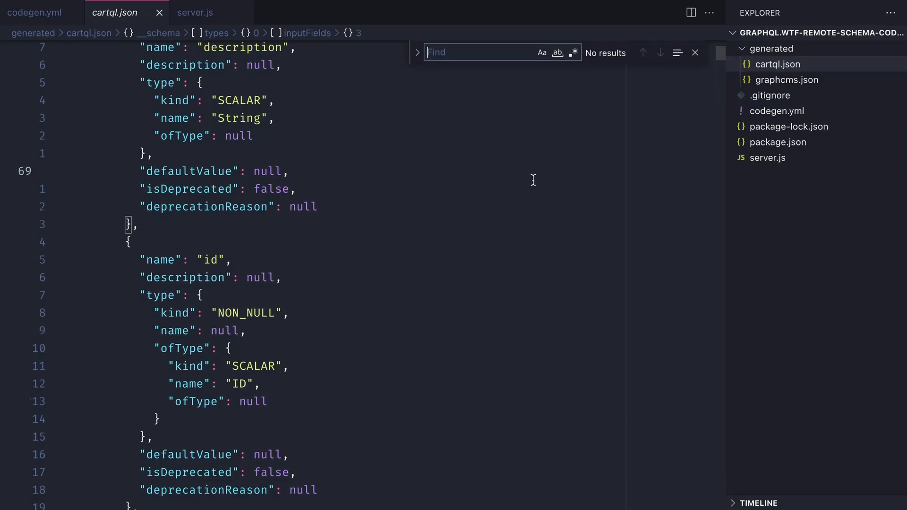
{"action": "type", "text": "addItem"}
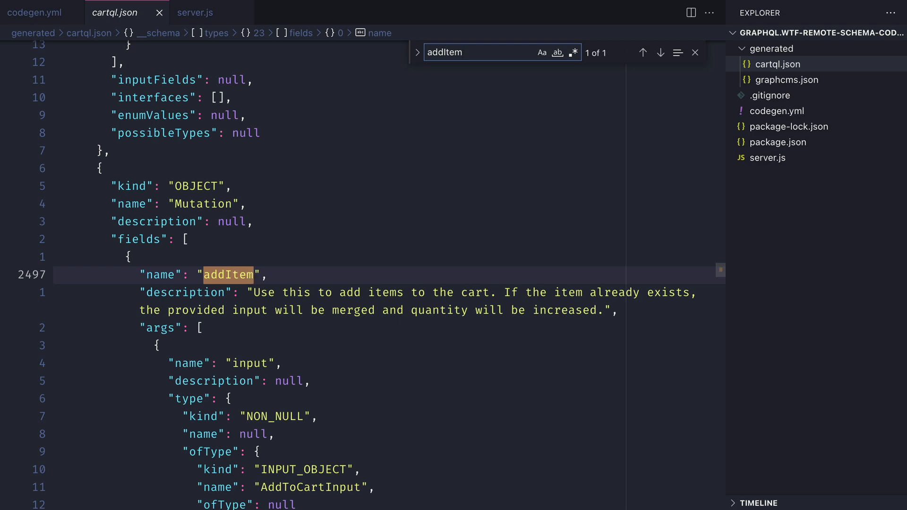
{"action": "left_click", "coordinate": [788, 80]}
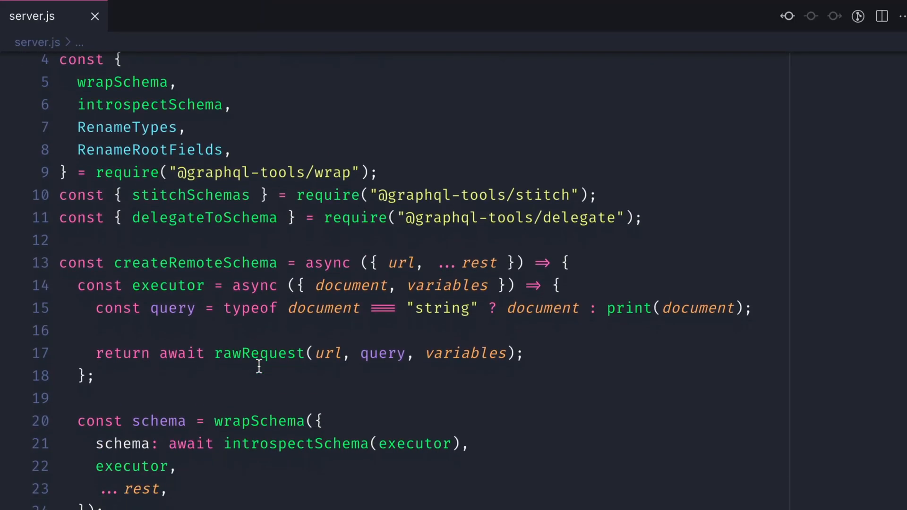
Delete await introspectSchema(executor) and add schema to createRemoteSchema's destructured parameters
{"action": "scroll", "scroll_direction": "down", "scroll_amount": 3}
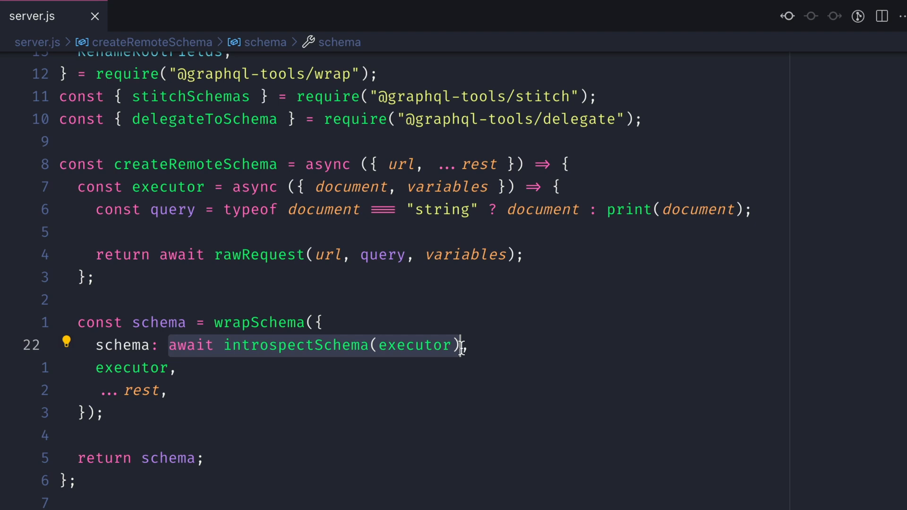
{"action": "key", "text": "Delete"}
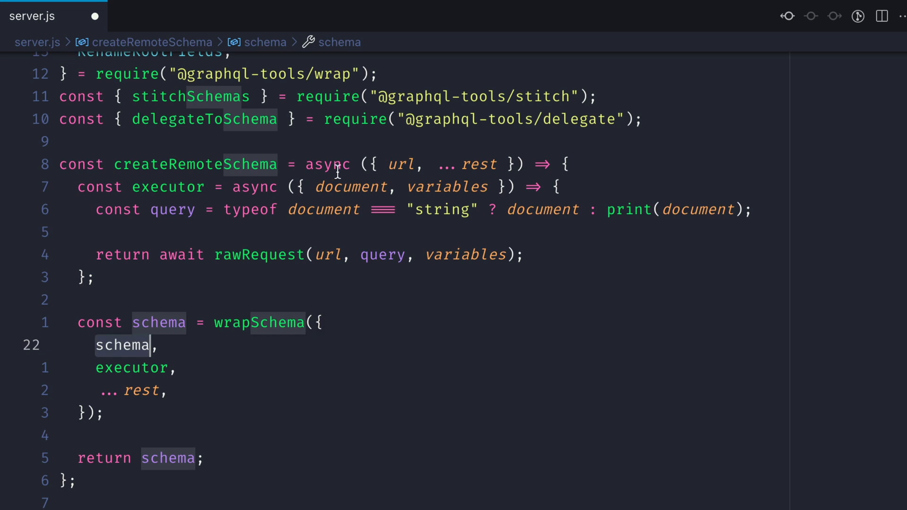
{"action": "type", "text": "schema,"}
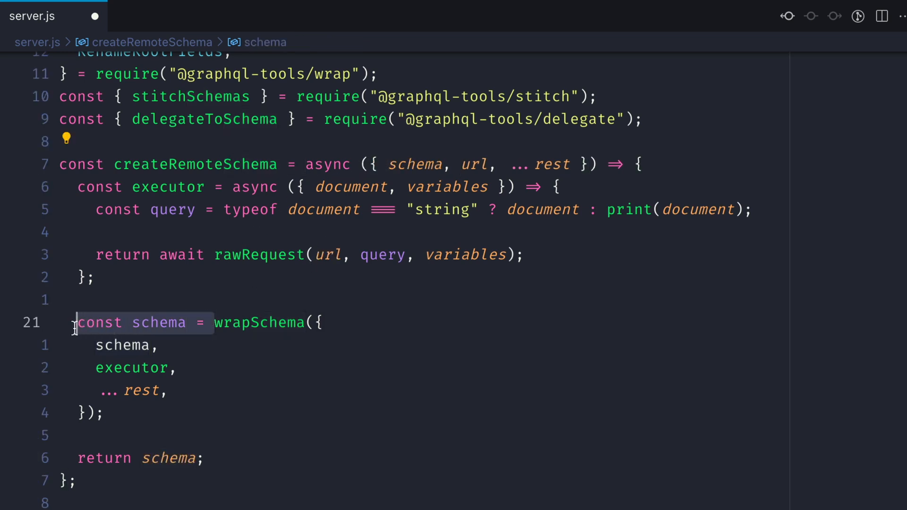
{"action": "type", "text": "return"}
{"action": "type", "text": "const cartqlIntrospectionResult ="}
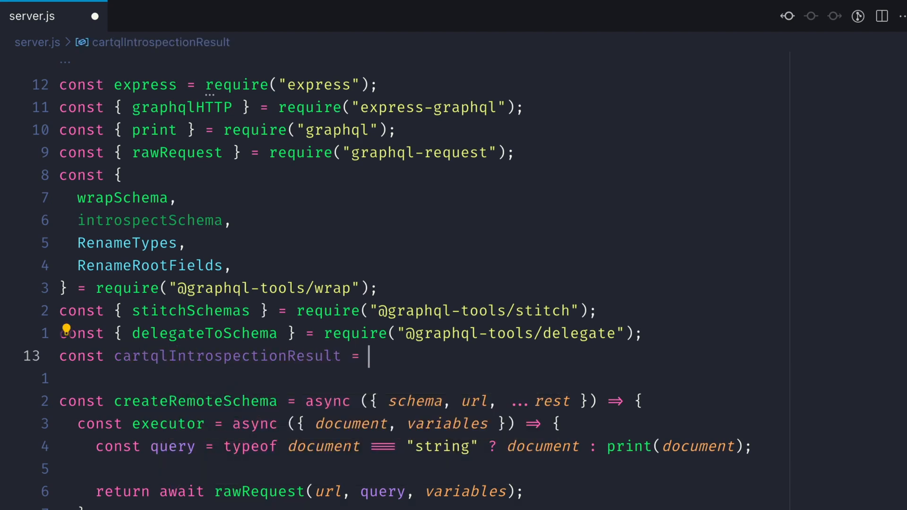
Require cartql.json and graphcms.json, build cartqlSchema and graphcmsSchema, and pass both as schema options
{"action": "type", "text": "require('./generated/cartql.json')"}
{"action": "type", "text": "const cartqlSchema ="}
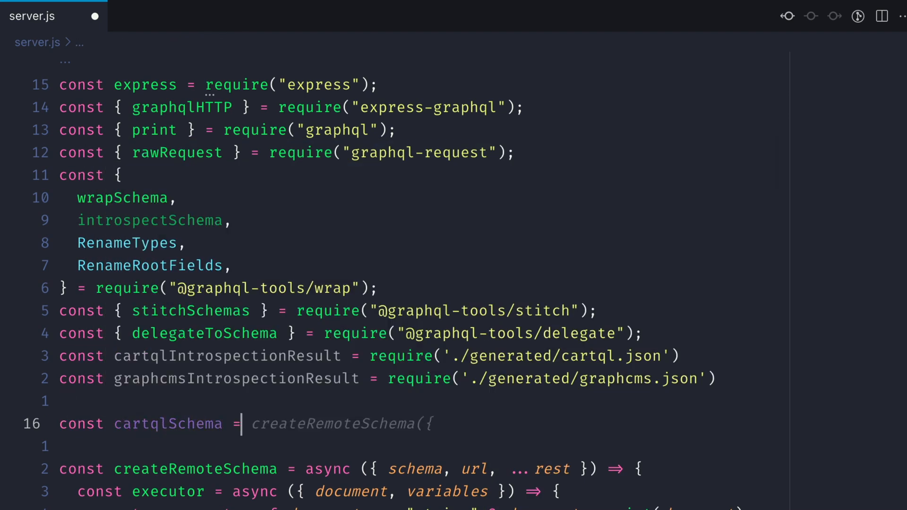
{"action": "type", "text": "buildClientSchema"}
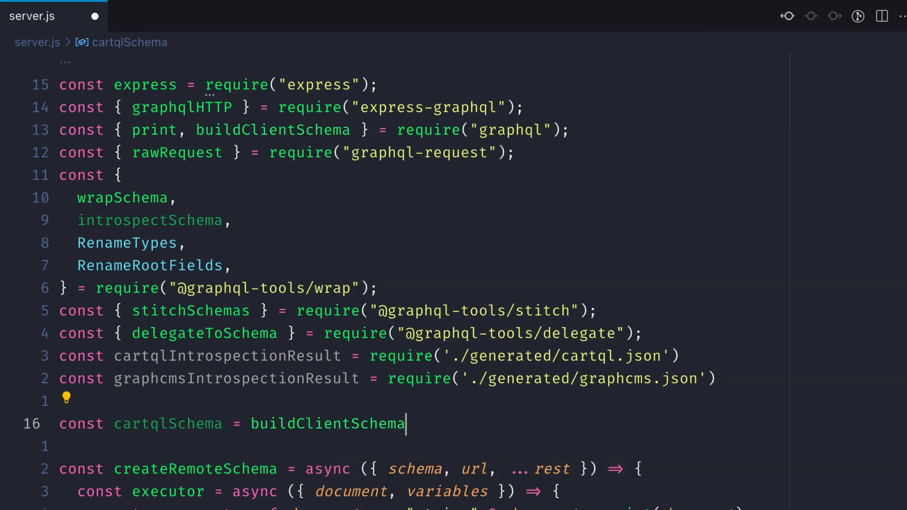
{"action": "type", "text": "(cartqlIntrospectionResult);"}
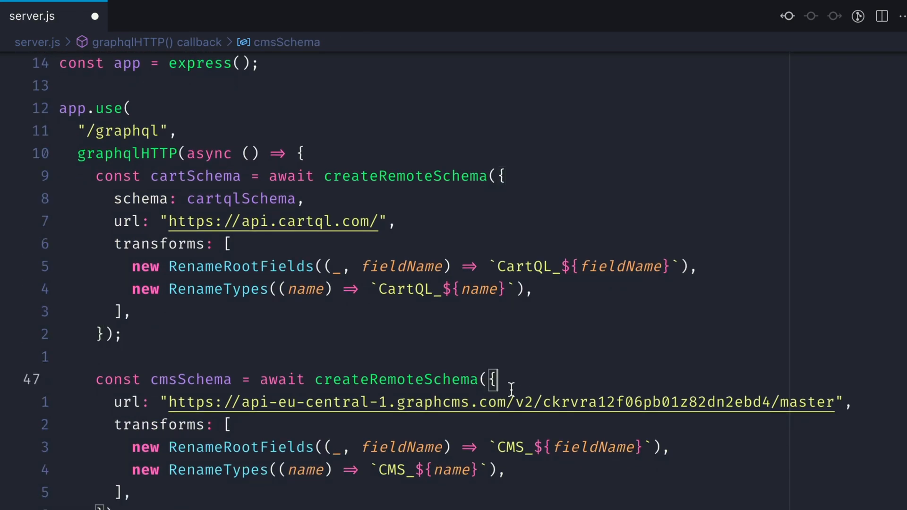
{"action": "type", "text": "schema: graphcmsSchema,"}
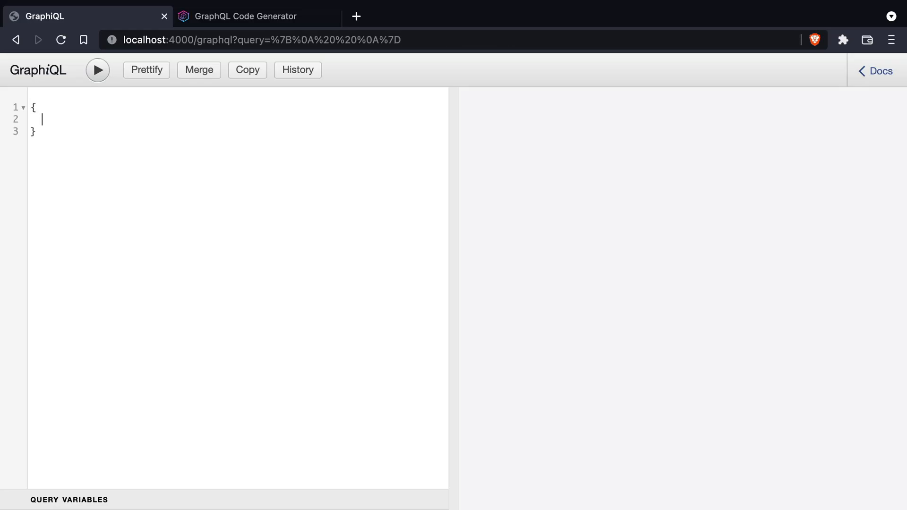
Run CartQL_cart(id: "gcms") for cart and item ids, then add product { name } to items
{"action": "type", "text": "CartQL_cart(id: \"gcms\") {"}
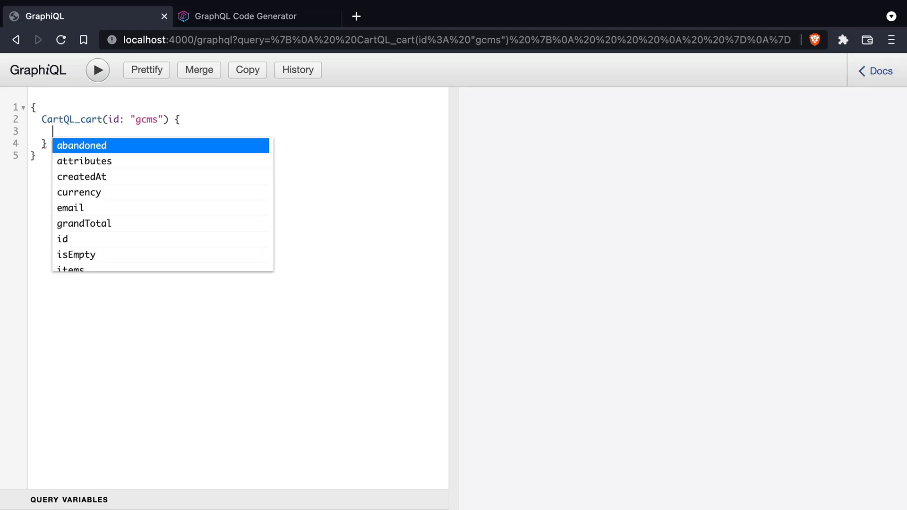
{"action": "left_click", "coordinate": [98, 70]}
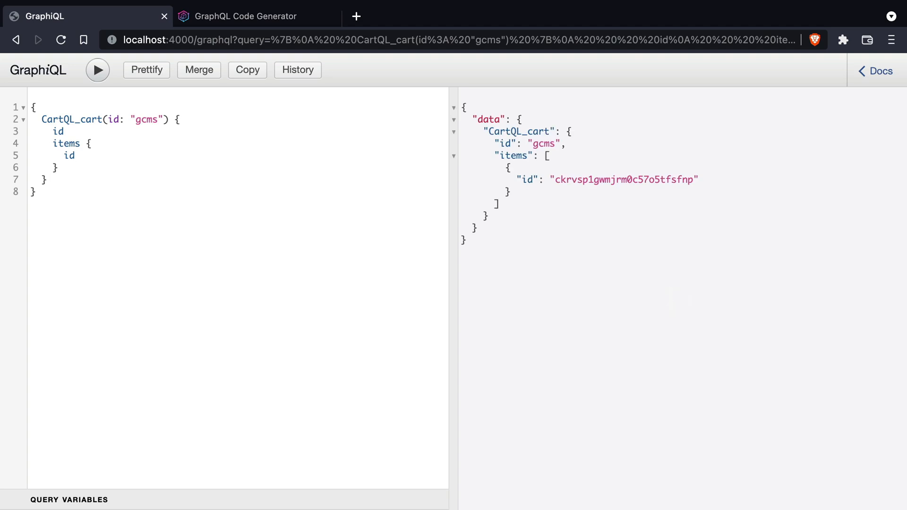
{"action": "left_click", "coordinate": [73, 157]}
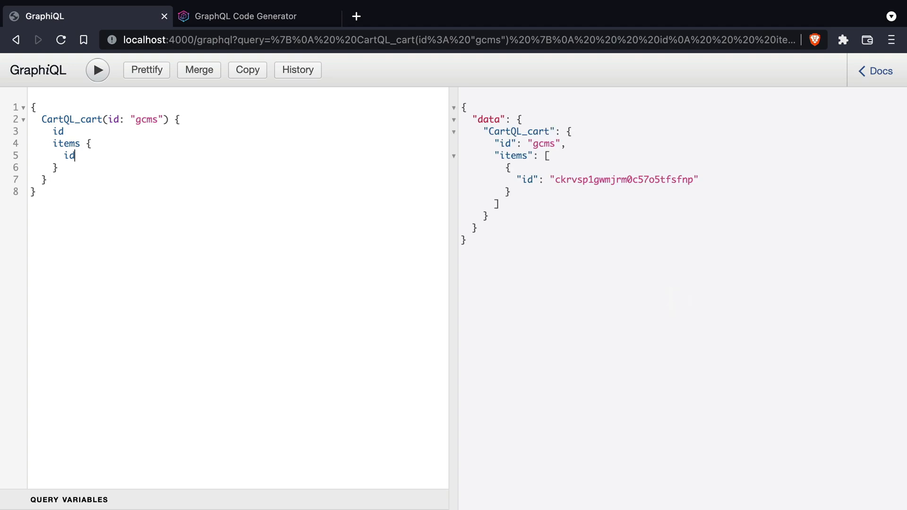
{"action": "type", "text": "product {"}
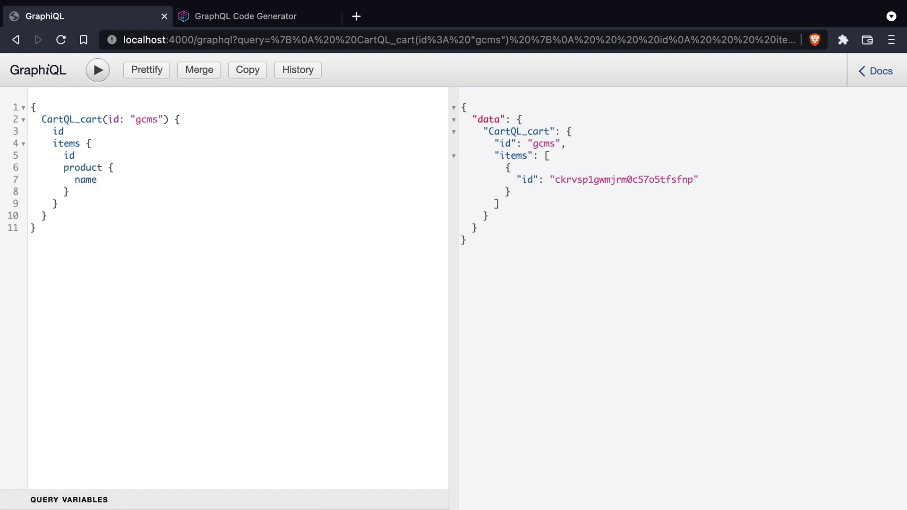